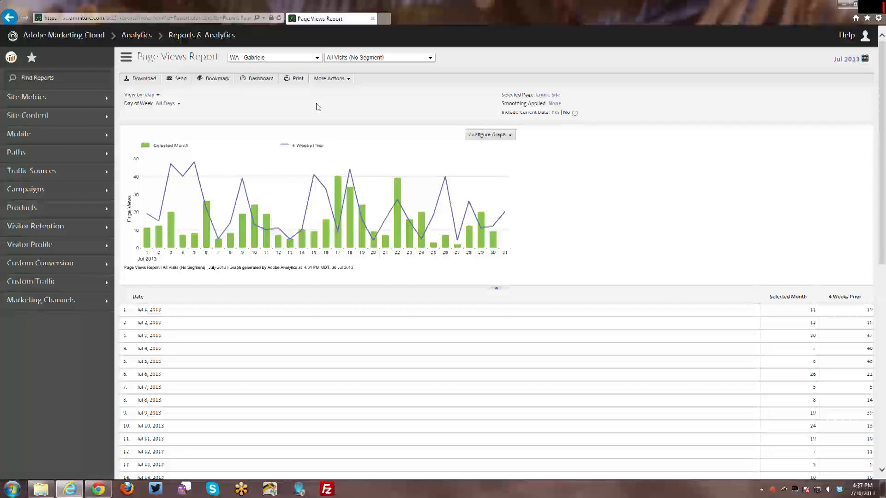
{"action": "mouse_move", "coordinate": [297, 164]}
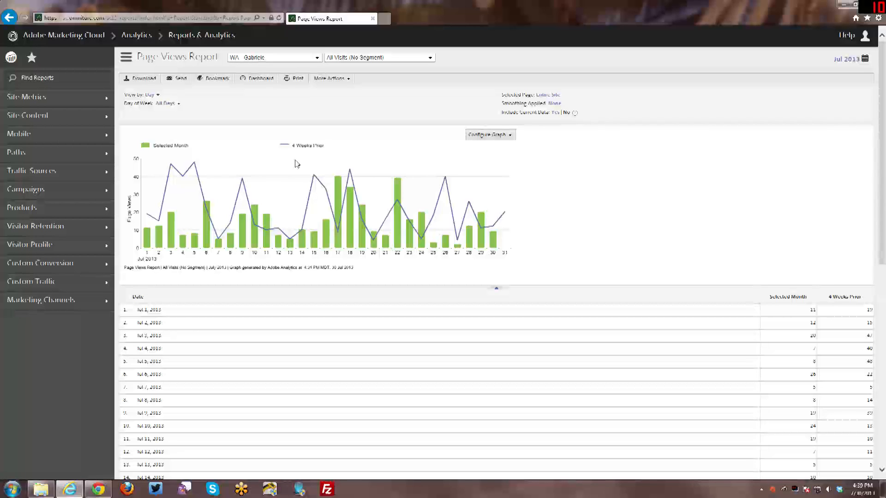
{"action": "mouse_move", "coordinate": [370, 146]}
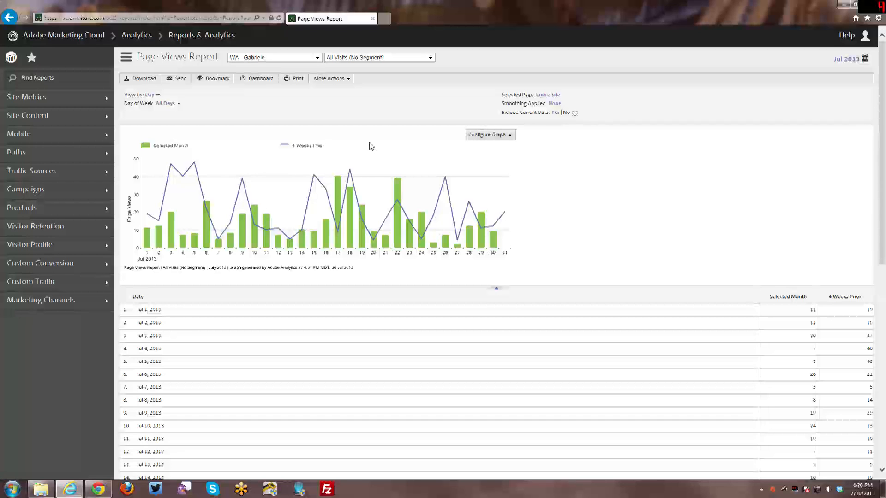
{"action": "mouse_move", "coordinate": [189, 91]}
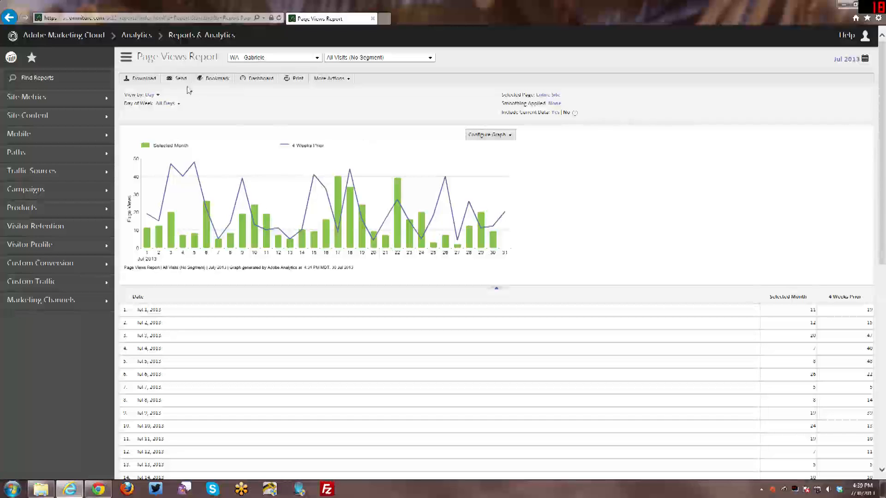
- Bring up the Email Report form for the Page Views report via Send
{"action": "left_click", "coordinate": [180, 78]}
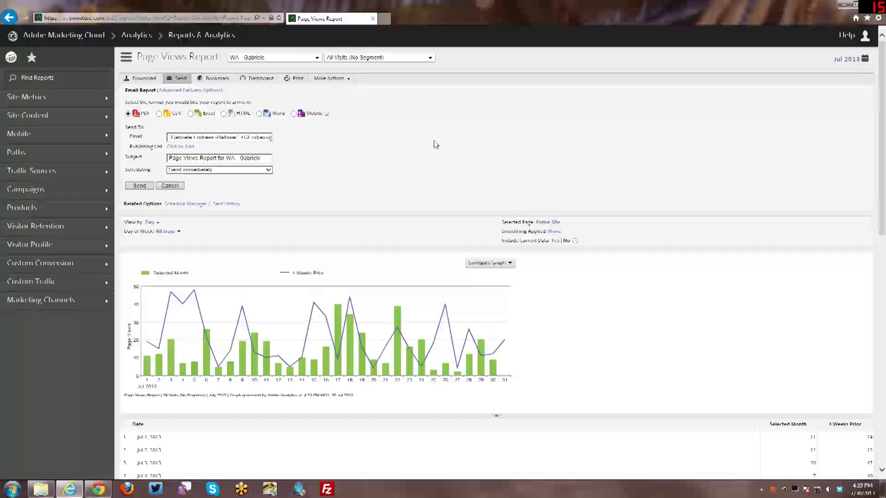
{"action": "mouse_move", "coordinate": [433, 144]}
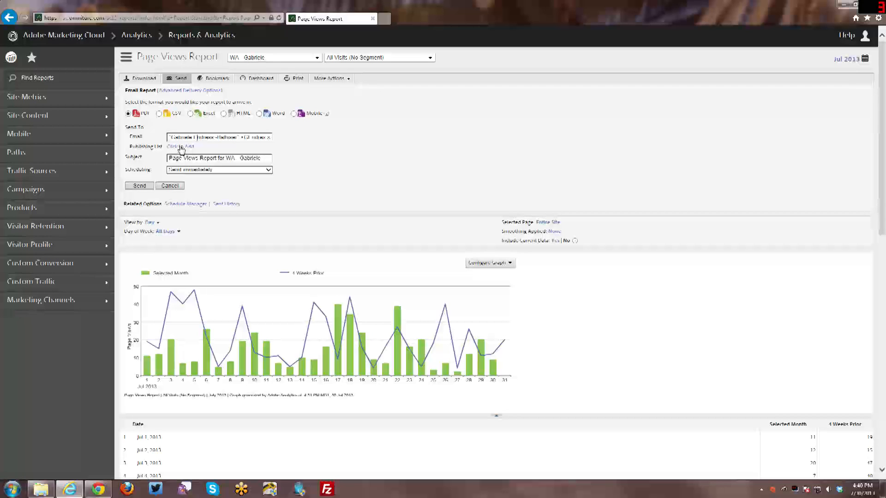
- Attach a publishing list as recipients of the Page Views report email and save
{"action": "left_click", "coordinate": [180, 147]}
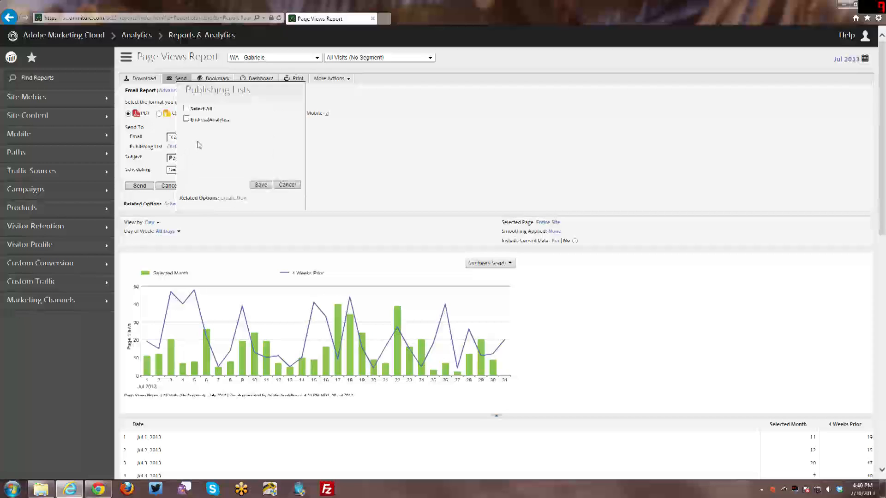
{"action": "mouse_move", "coordinate": [215, 142]}
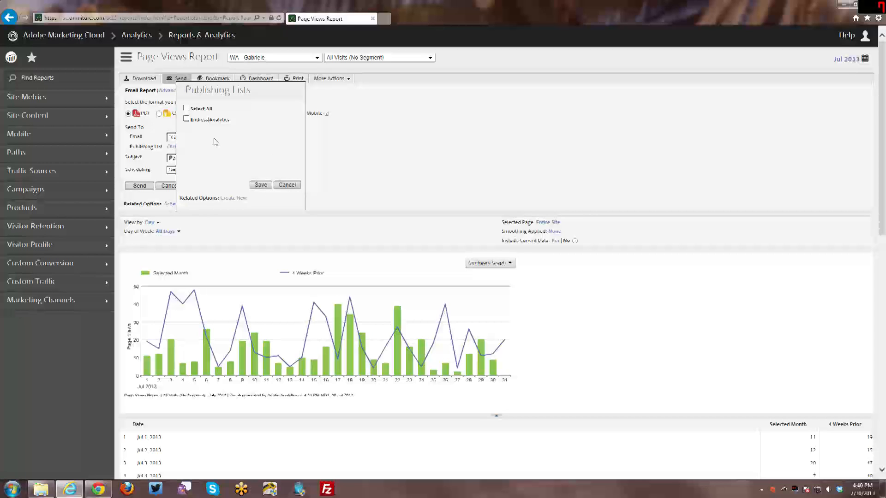
{"action": "left_click", "coordinate": [186, 119]}
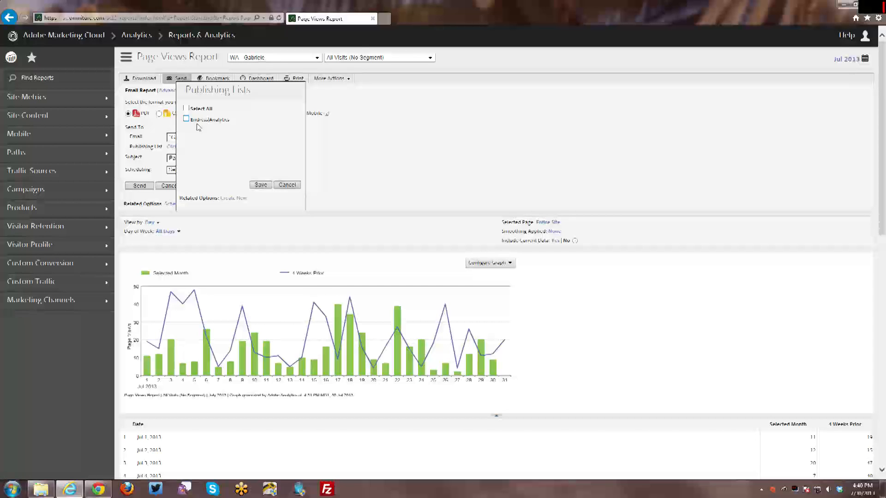
{"action": "left_click", "coordinate": [185, 108]}
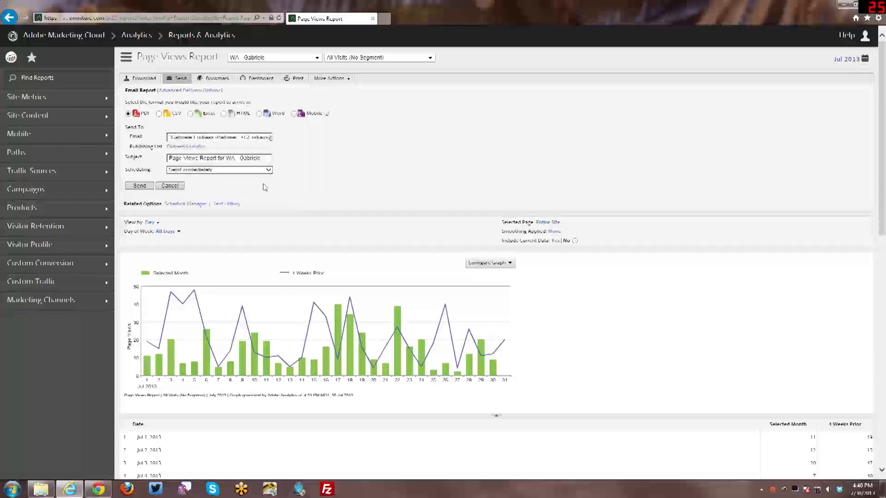
{"action": "mouse_move", "coordinate": [336, 190]}
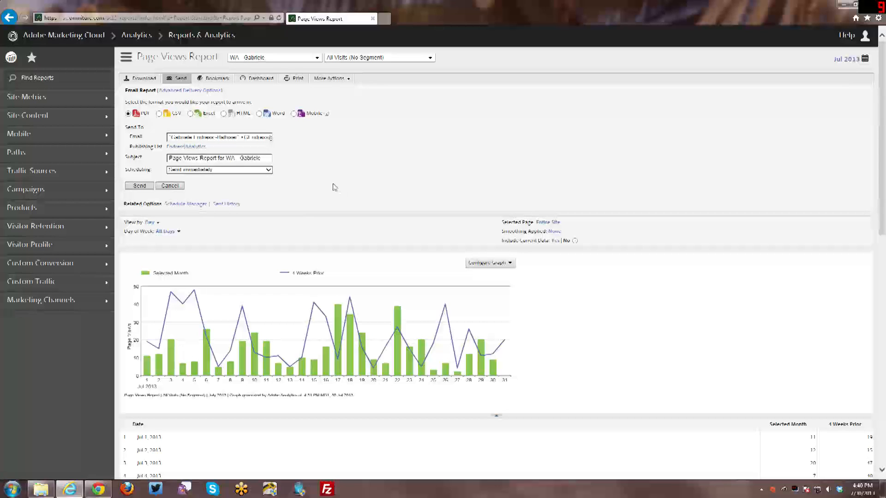
{"action": "mouse_move", "coordinate": [332, 189]}
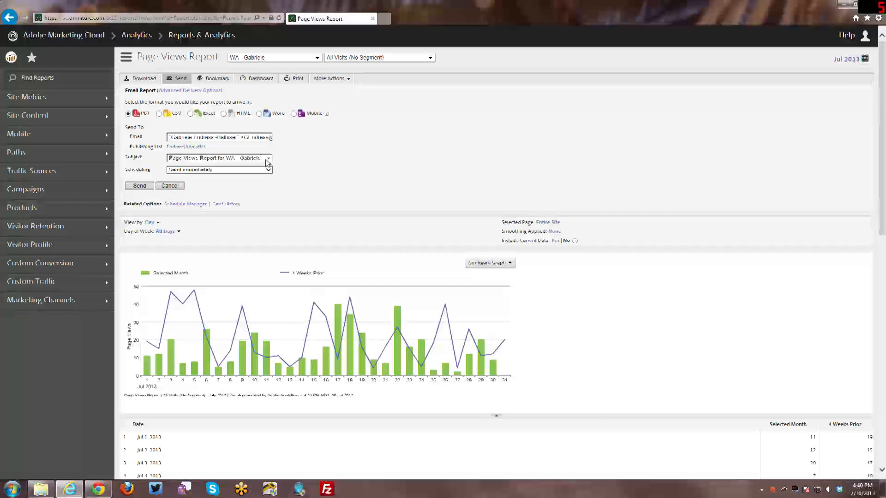
- Select the whole prefilled email subject text in the Email Report form
{"action": "triple_click", "coordinate": [215, 158]}
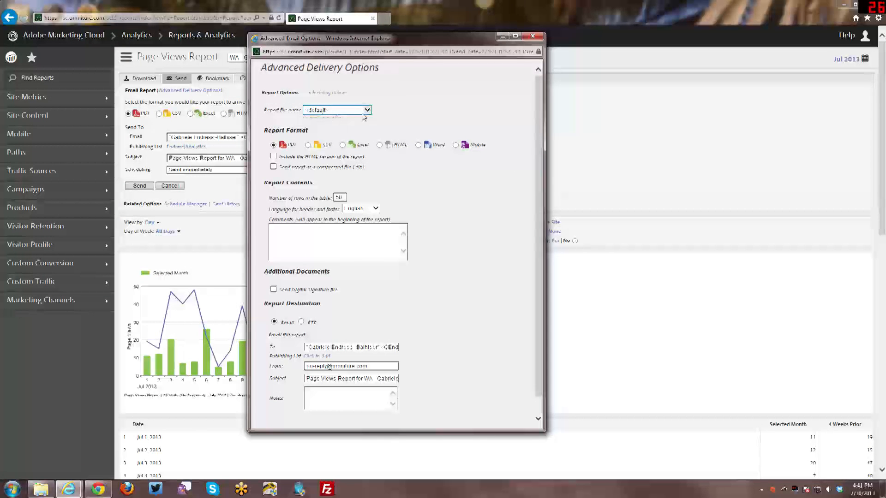
{"action": "left_click", "coordinate": [366, 109]}
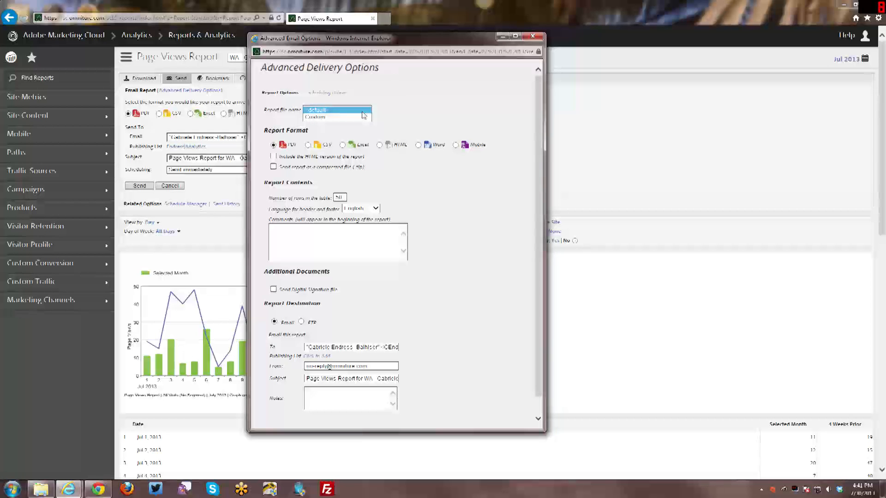
{"action": "left_click", "coordinate": [337, 110]}
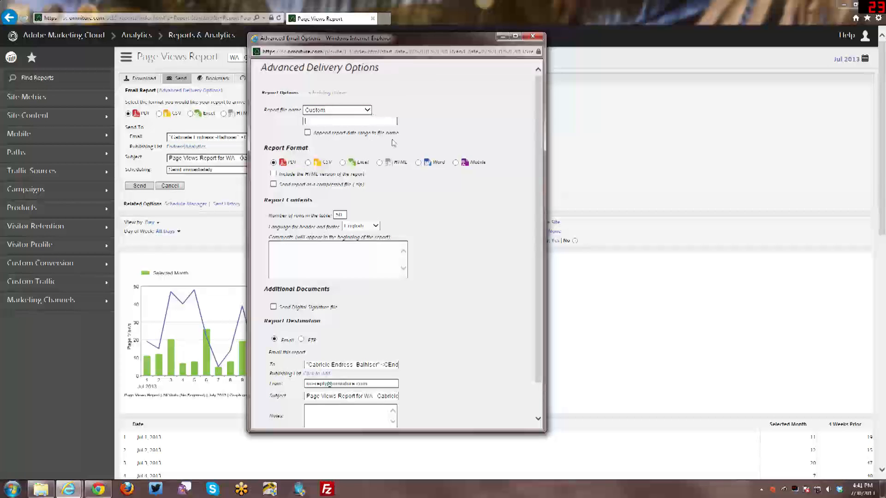
{"action": "mouse_move", "coordinate": [373, 140]}
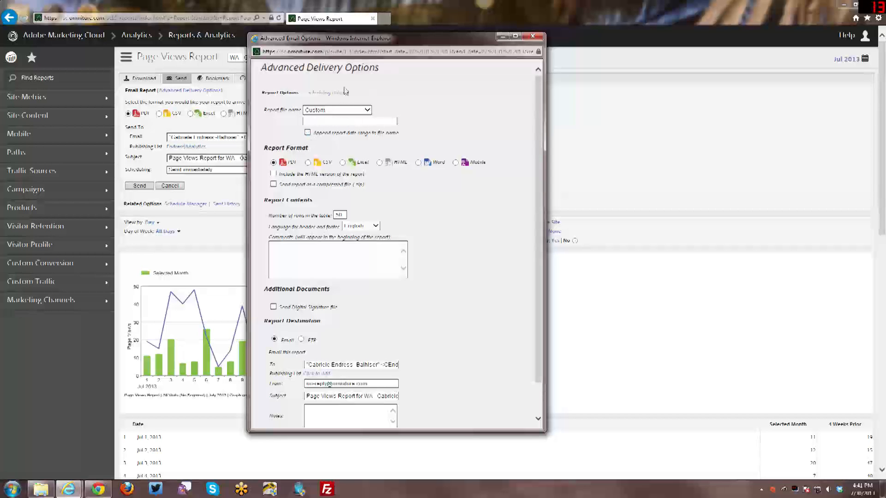
{"action": "left_click", "coordinate": [337, 109]}
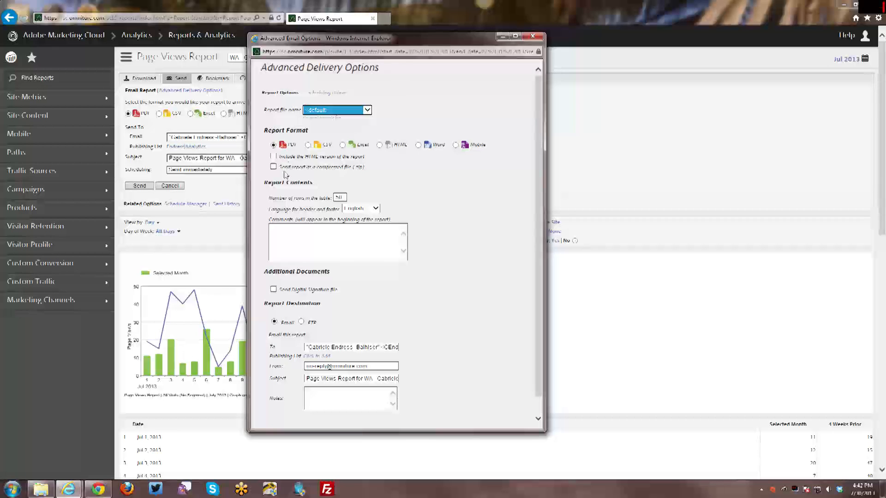
- Keep PDF format and include the HTML version, sent as a compressed zip file
{"action": "left_click", "coordinate": [274, 157]}
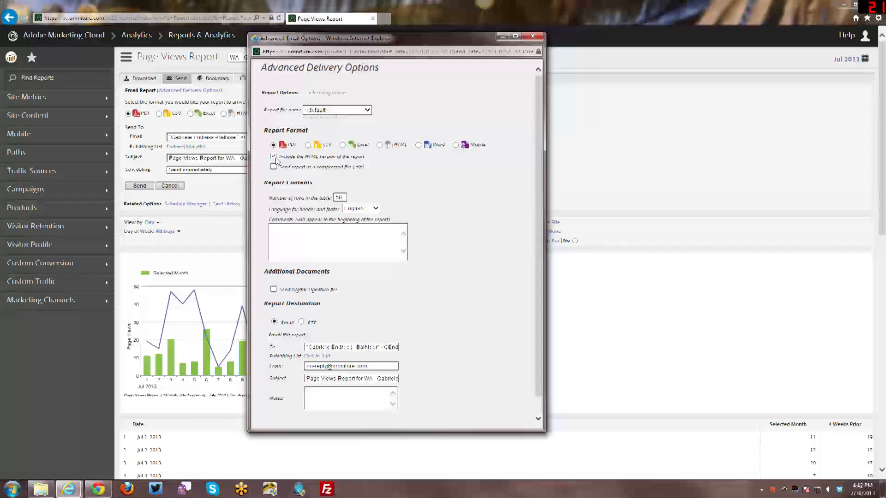
{"action": "left_click", "coordinate": [273, 157]}
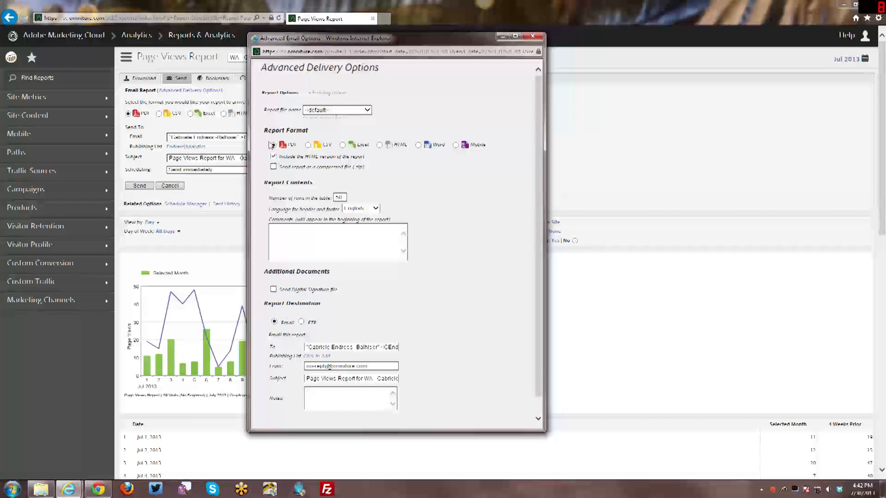
{"action": "left_click", "coordinate": [273, 156]}
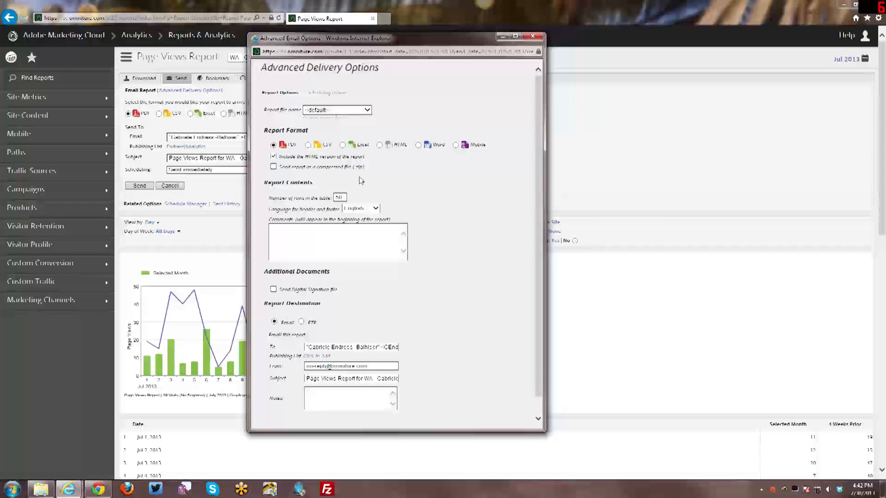
{"action": "left_click", "coordinate": [273, 167]}
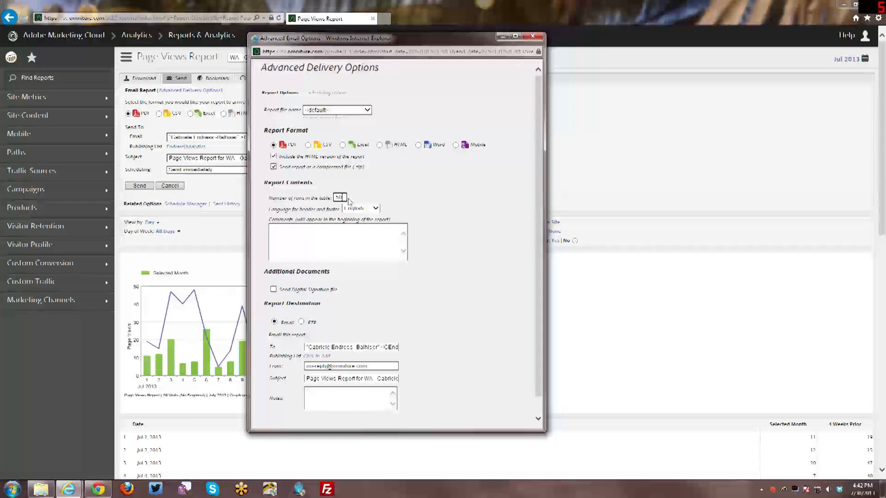
{"action": "mouse_move", "coordinate": [371, 195]}
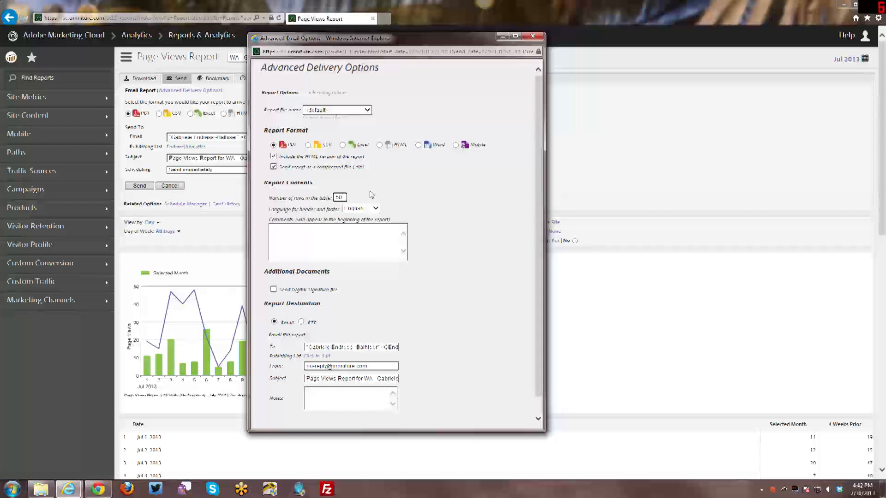
{"action": "mouse_move", "coordinate": [378, 195]}
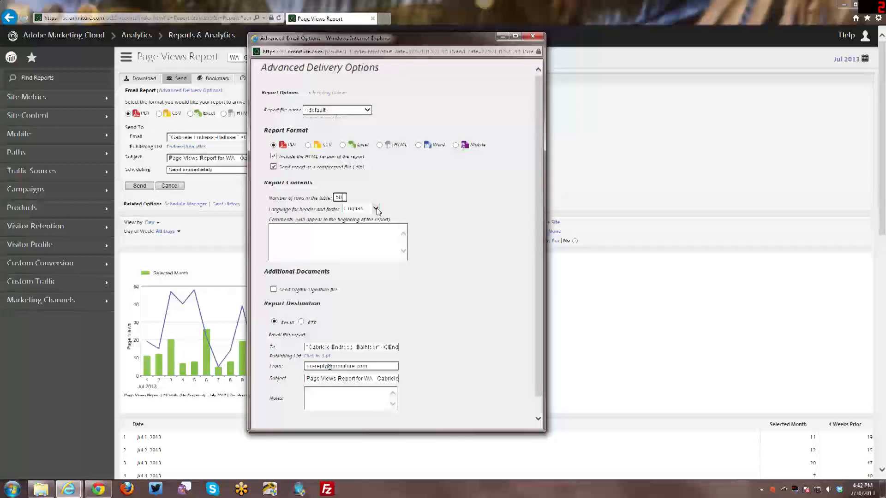
{"action": "left_click", "coordinate": [376, 209]}
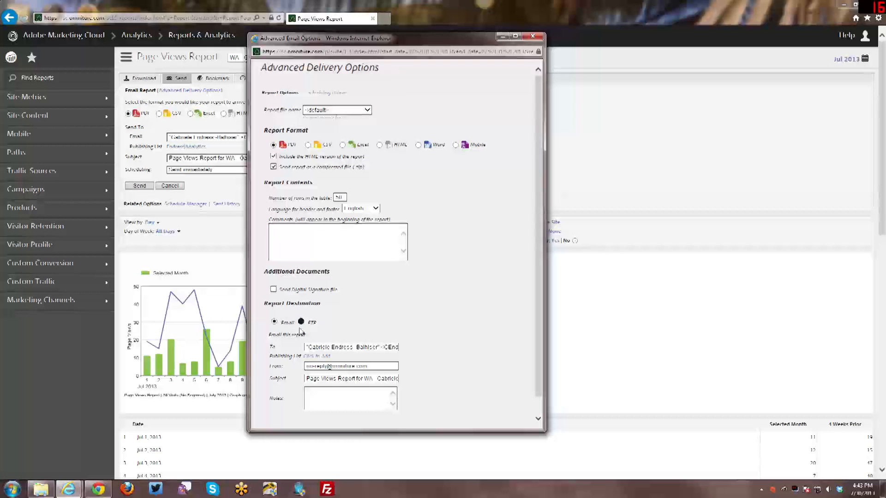
{"action": "left_click", "coordinate": [301, 322]}
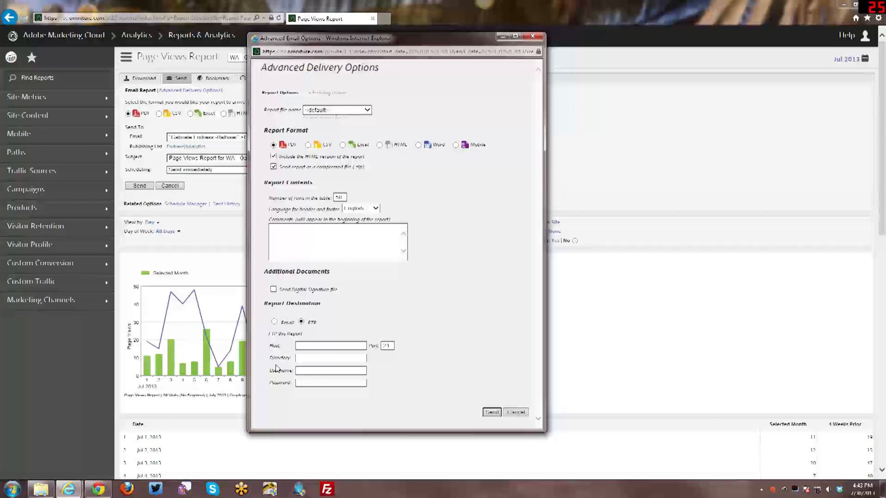
{"action": "mouse_move", "coordinate": [281, 328]}
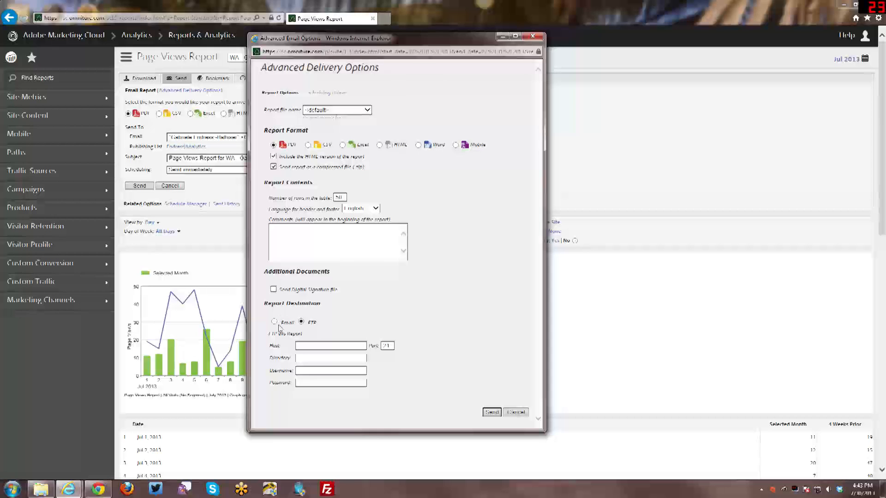
{"action": "left_click", "coordinate": [275, 322]}
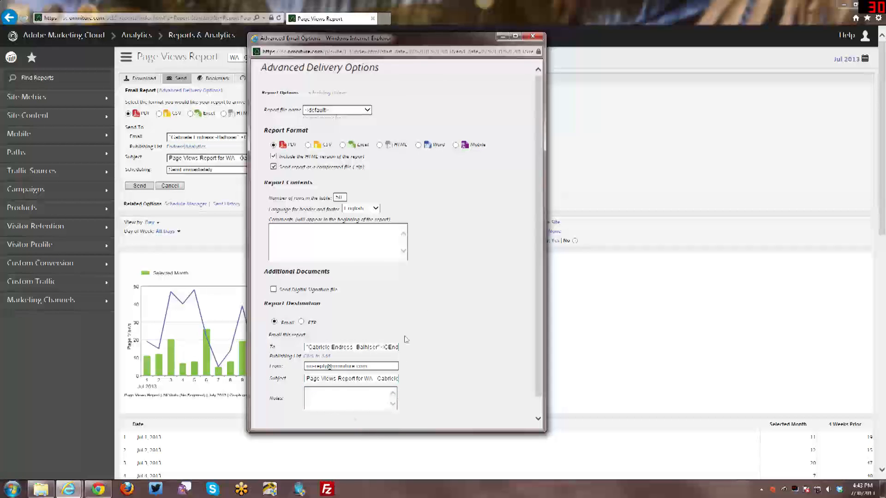
{"action": "mouse_move", "coordinate": [331, 96]}
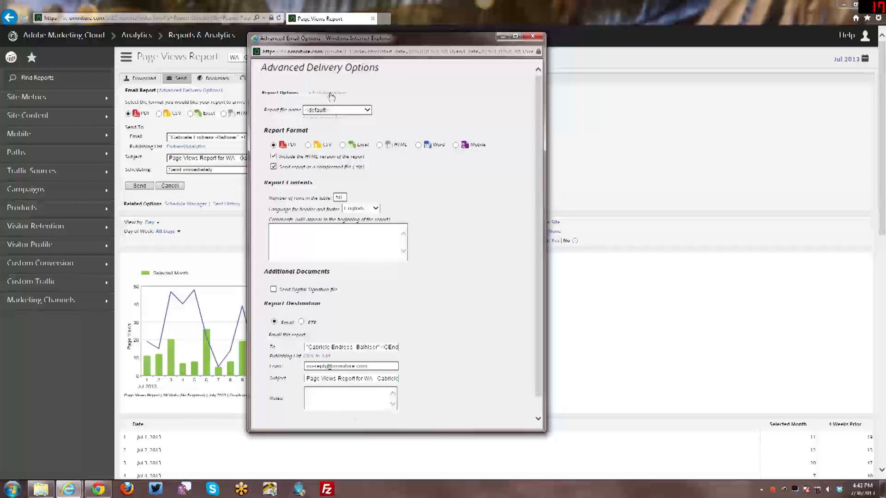
- Switch to Scheduling Options and choose Schedule for later delivery
{"action": "left_click", "coordinate": [325, 92]}
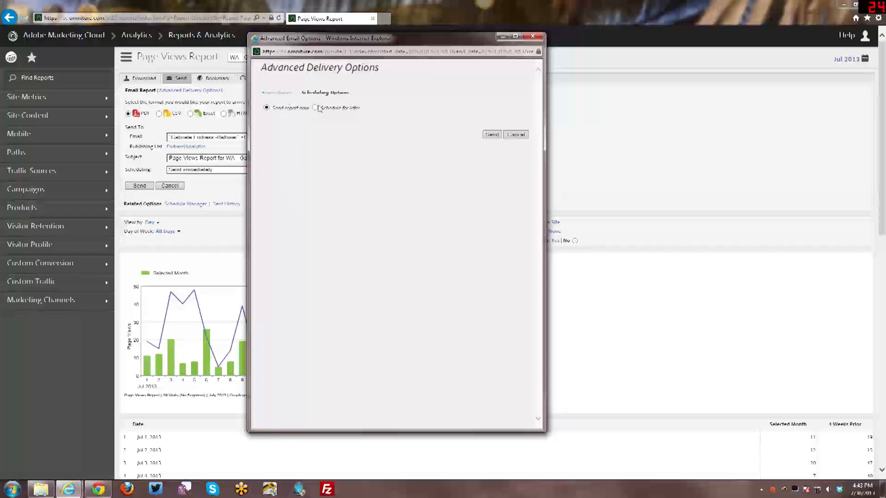
{"action": "left_click", "coordinate": [315, 108]}
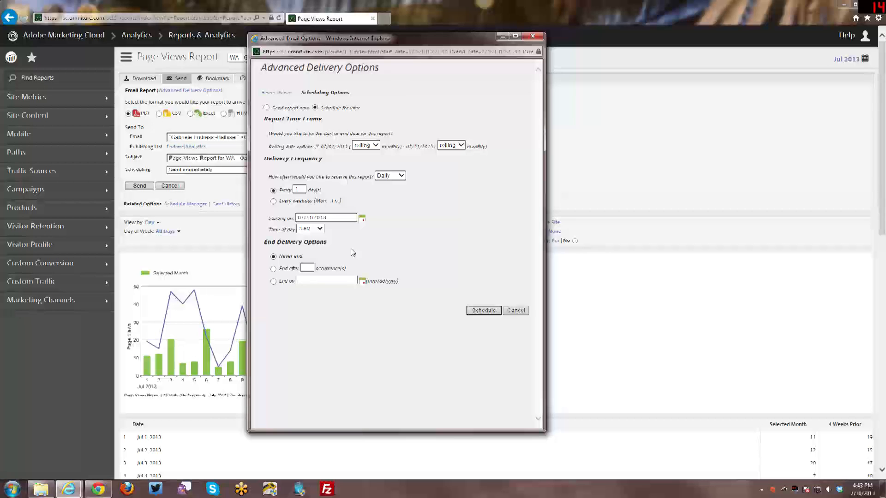
{"action": "mouse_move", "coordinate": [232, 173]}
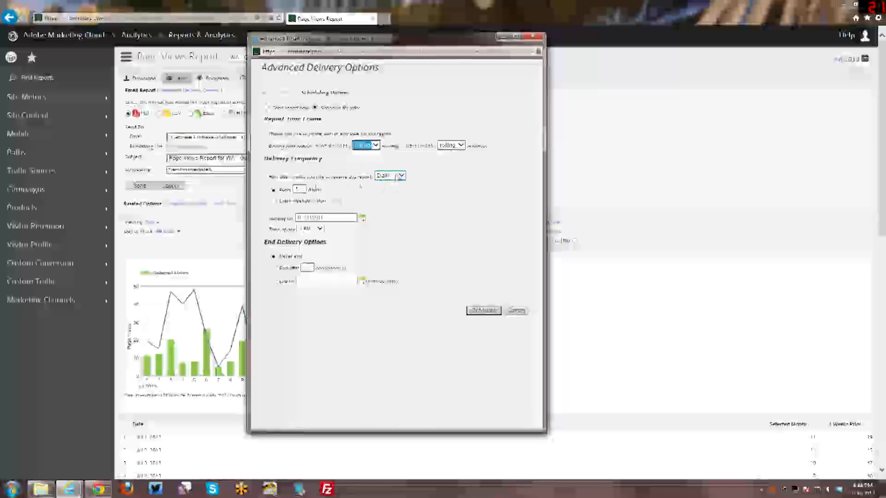
{"action": "left_click", "coordinate": [401, 175]}
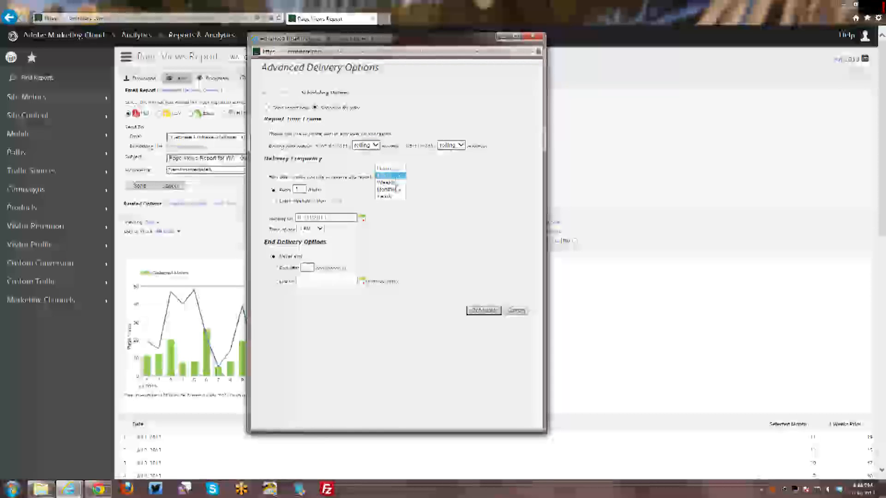
{"action": "left_click", "coordinate": [389, 175]}
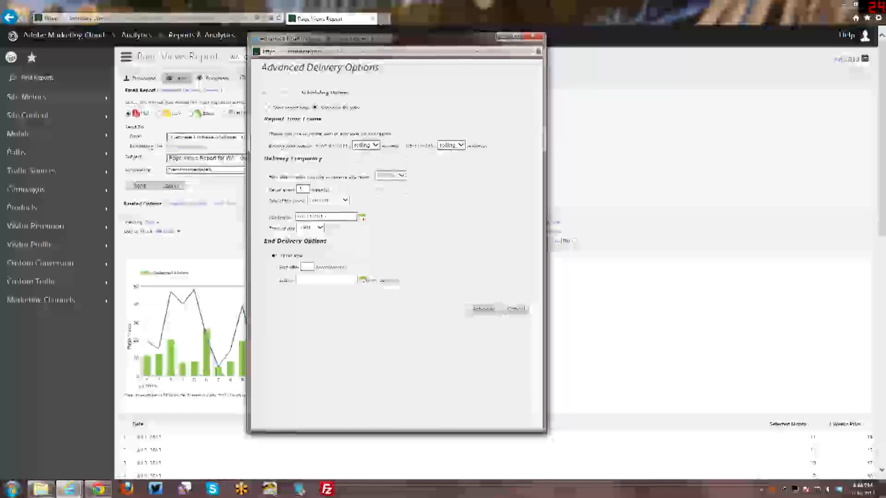
{"action": "left_click", "coordinate": [345, 200]}
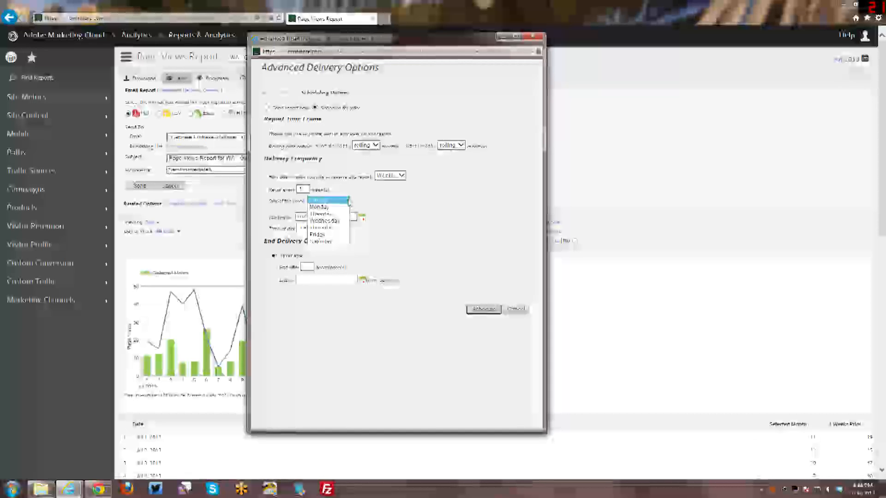
{"action": "left_click", "coordinate": [328, 200]}
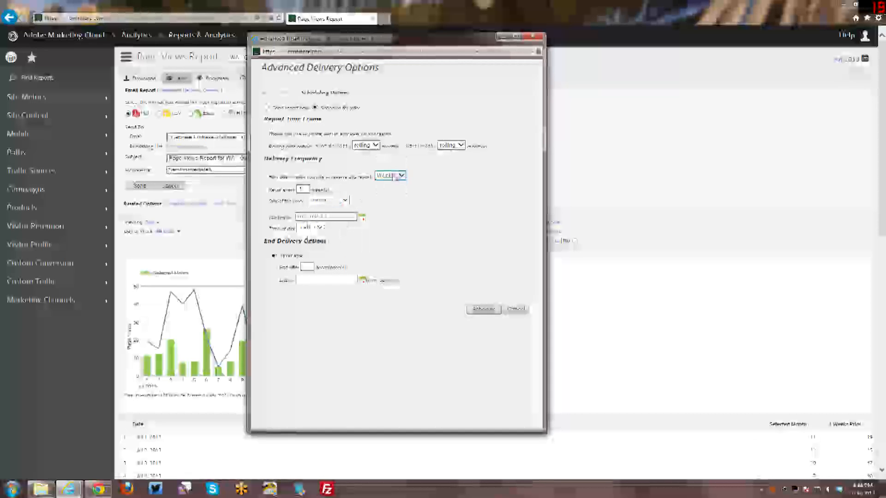
{"action": "left_click", "coordinate": [390, 175]}
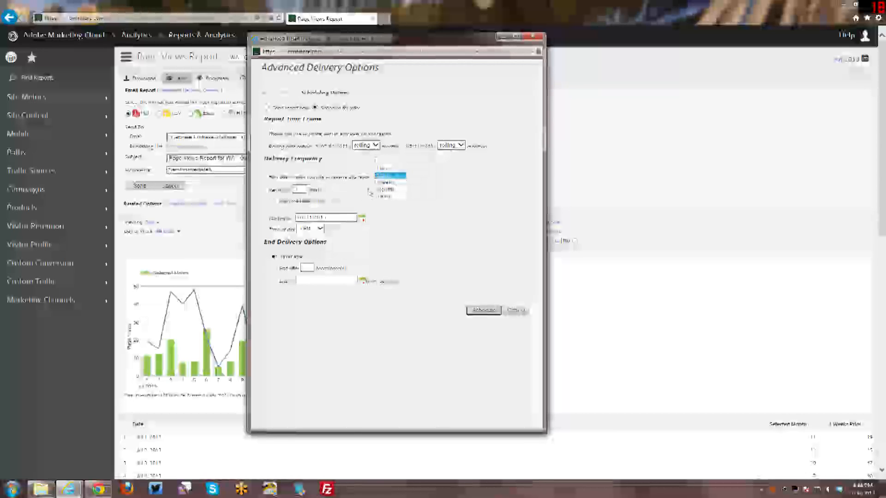
{"action": "left_click", "coordinate": [389, 181]}
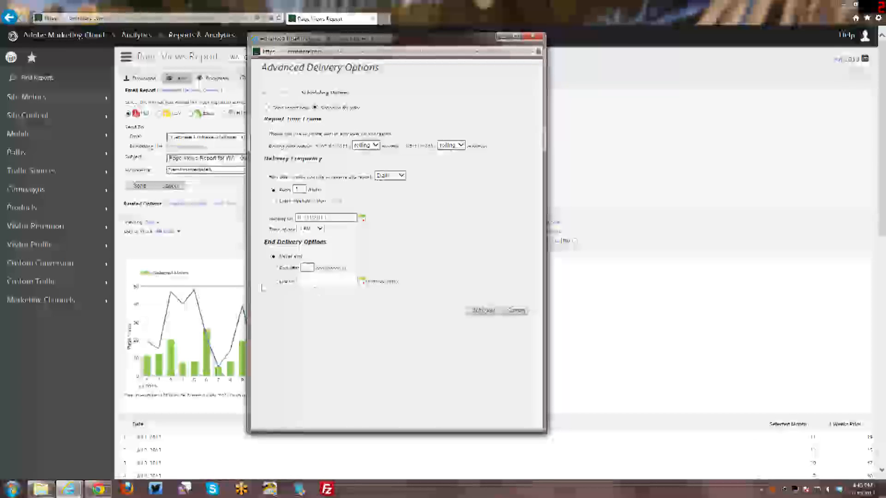
- Set delivery to End on a specific date and close Advanced Delivery Options
{"action": "left_click", "coordinate": [273, 280]}
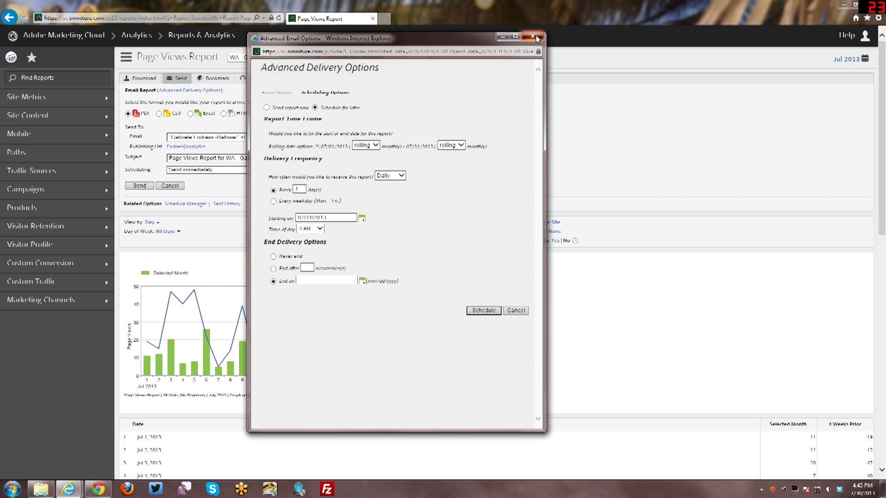
{"action": "left_click", "coordinate": [532, 37]}
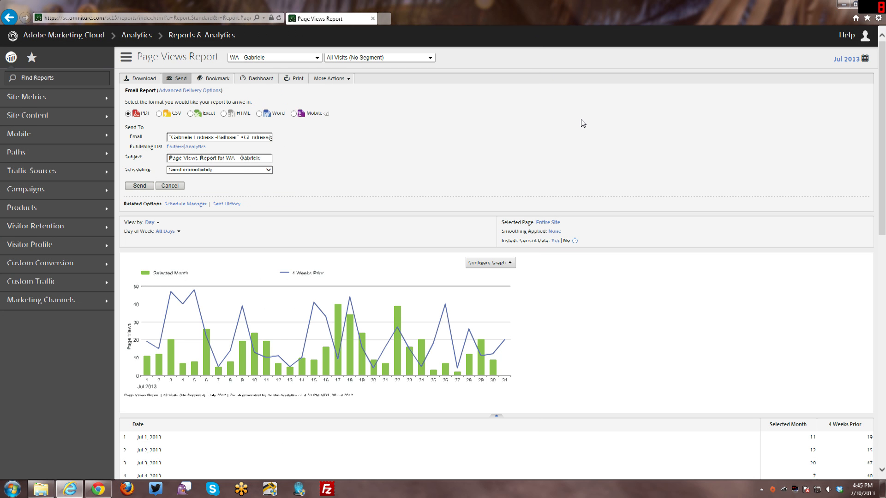